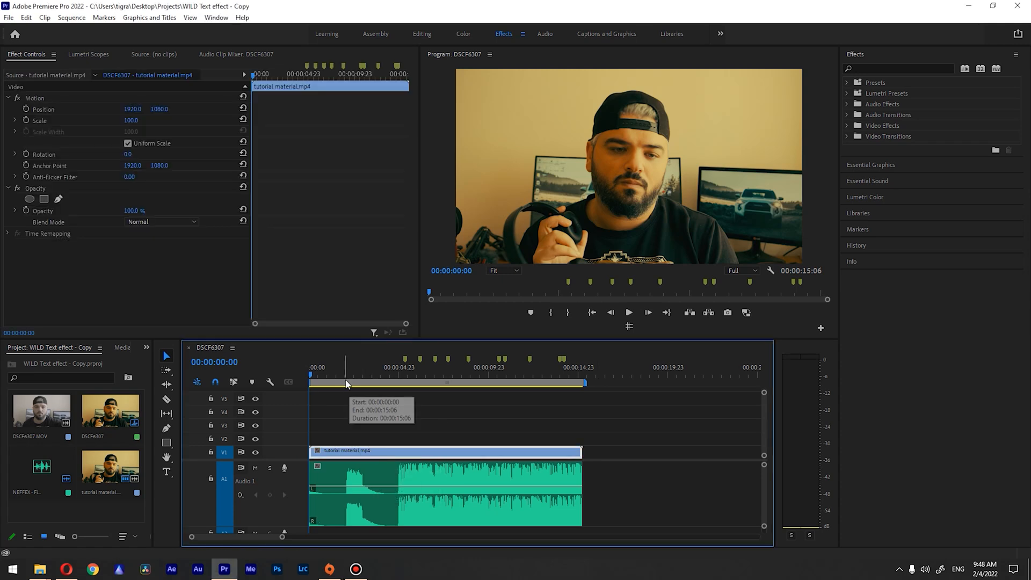
# Step: Create a new adjustment layer with default settings for V2 above the talking-head clip
pyautogui.click(336, 374)
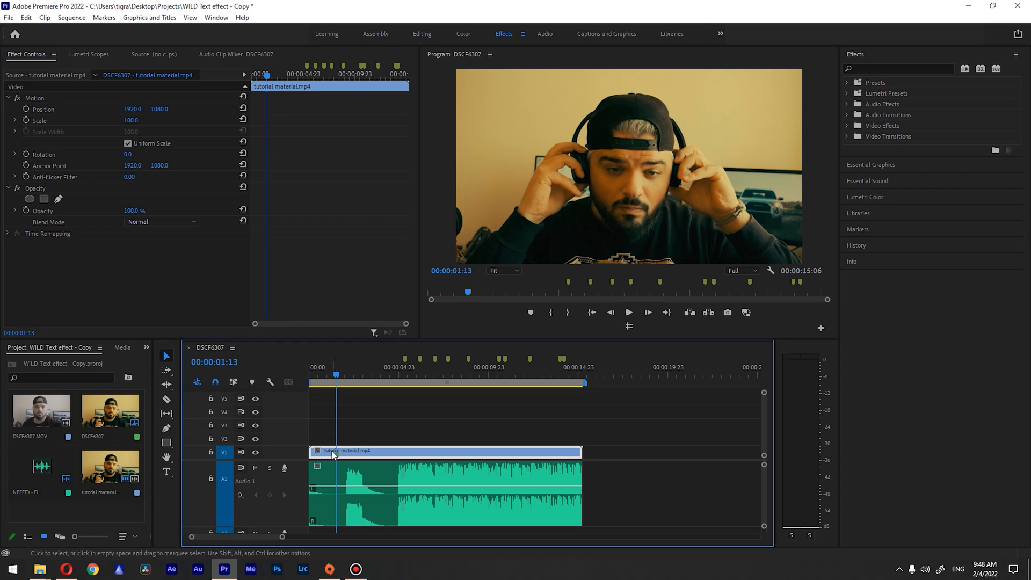
pyautogui.moveTo(362, 424)
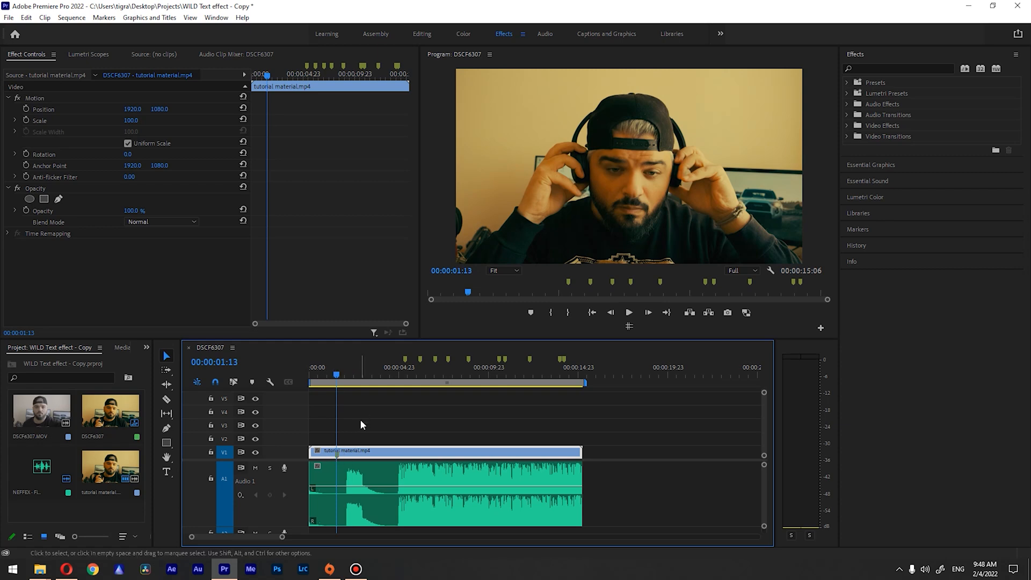
pyautogui.moveTo(356, 404)
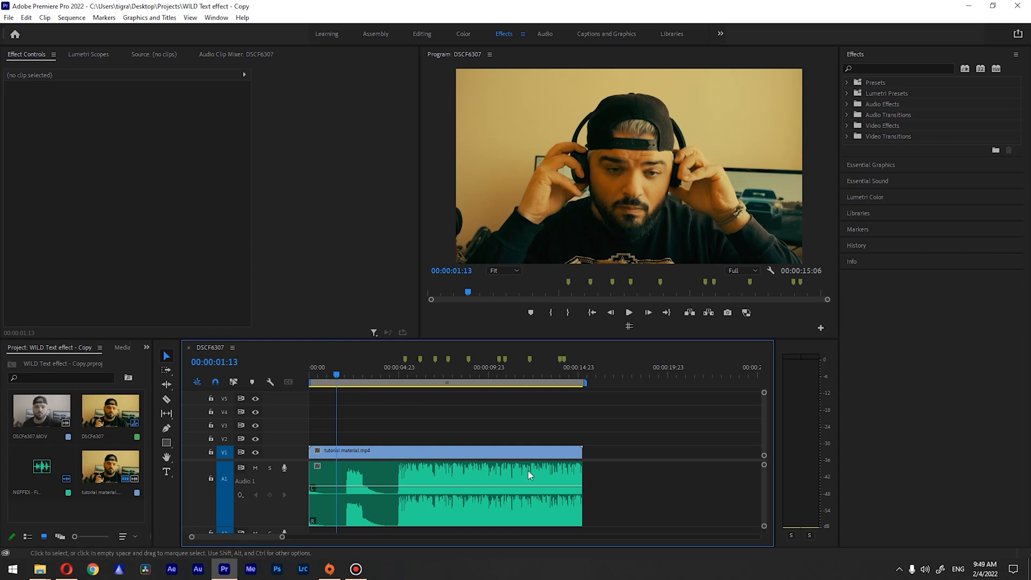
pyautogui.moveTo(397, 357)
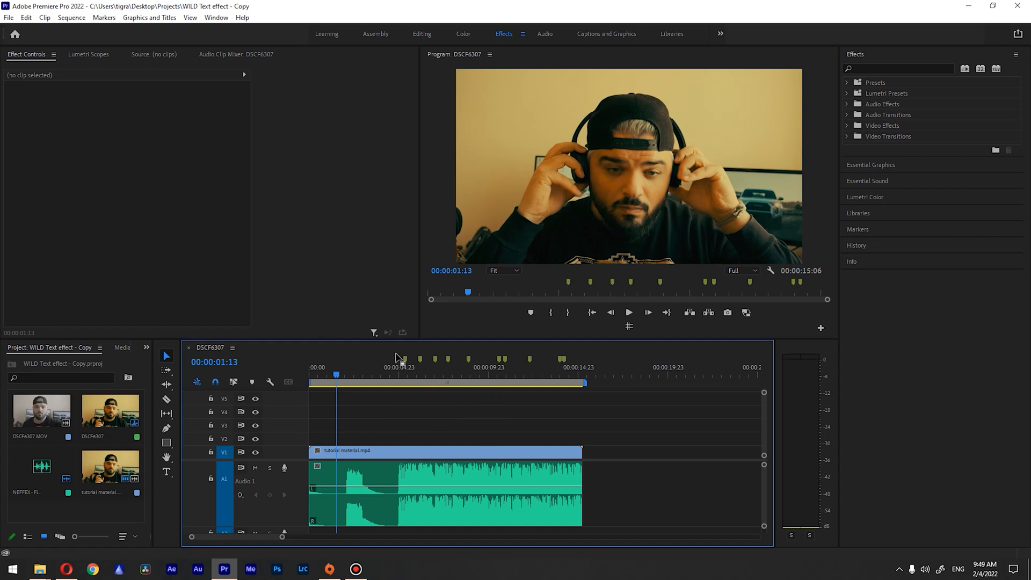
pyautogui.moveTo(385, 406)
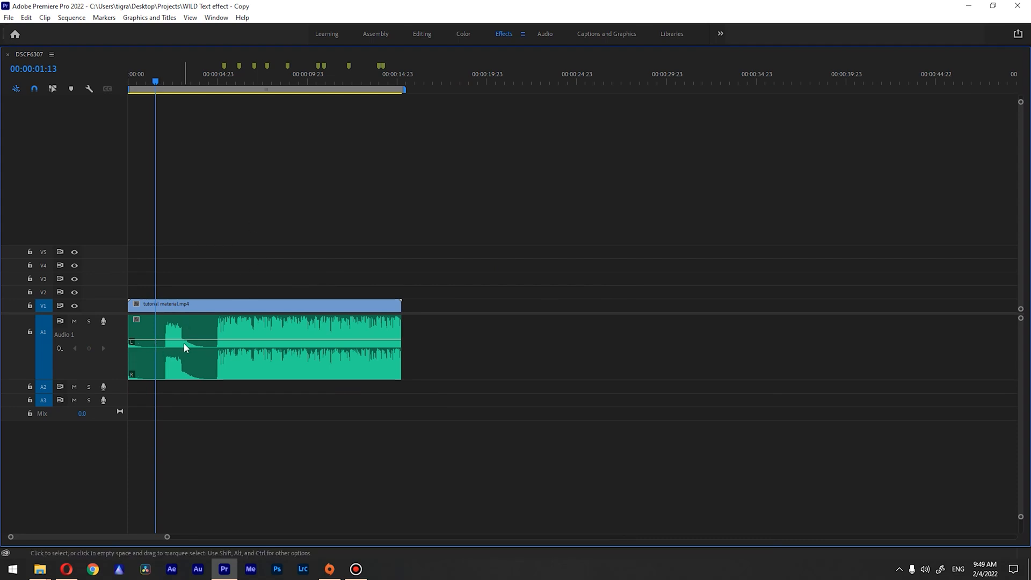
pyautogui.moveTo(186, 348)
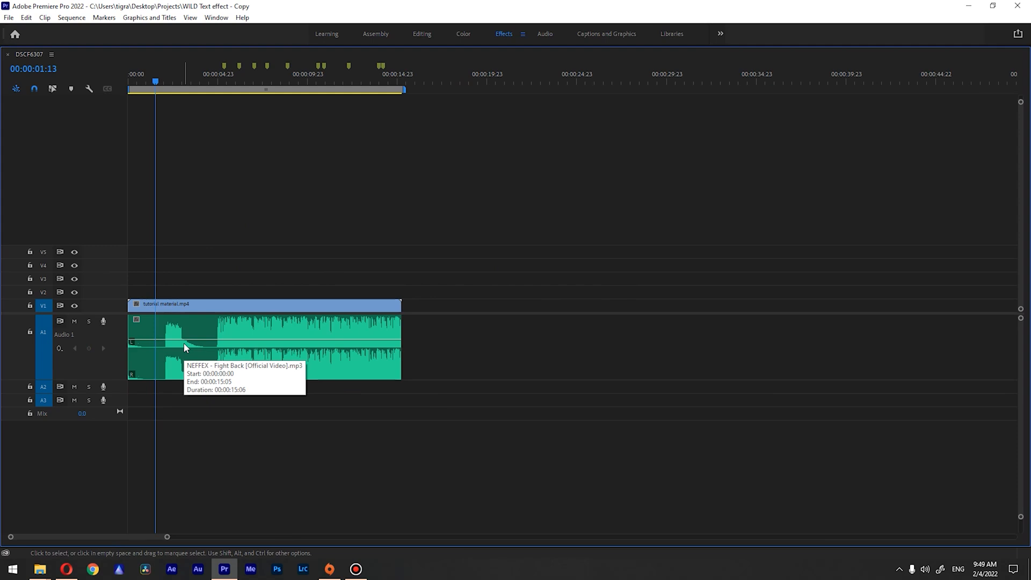
pyautogui.moveTo(179, 317)
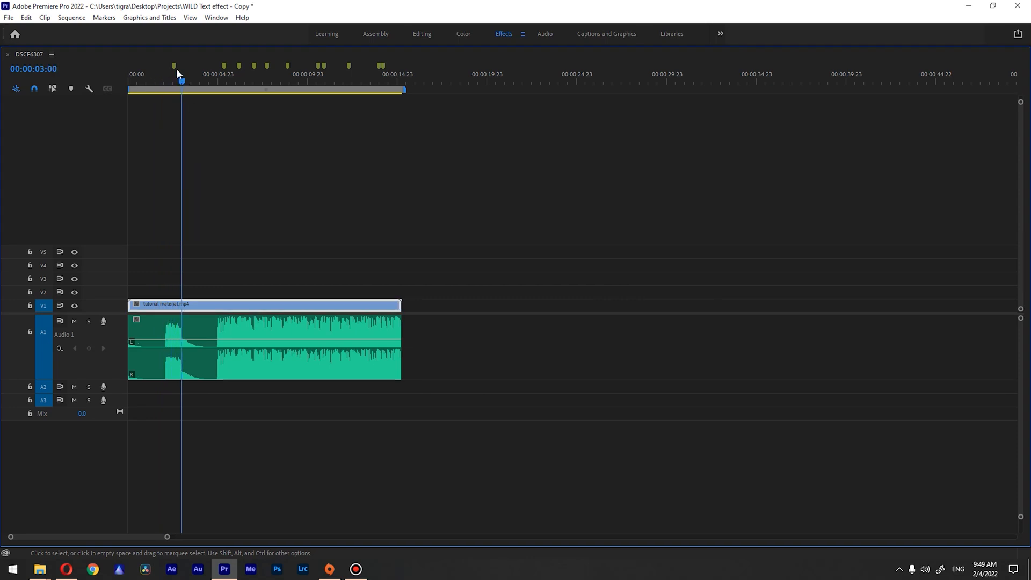
pyautogui.moveTo(174, 75)
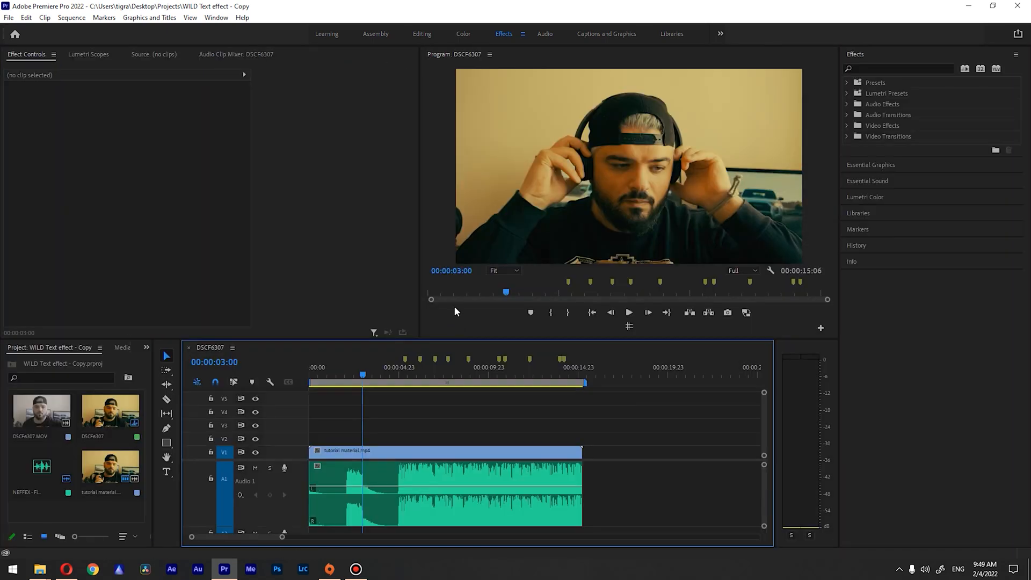
pyautogui.moveTo(107, 518)
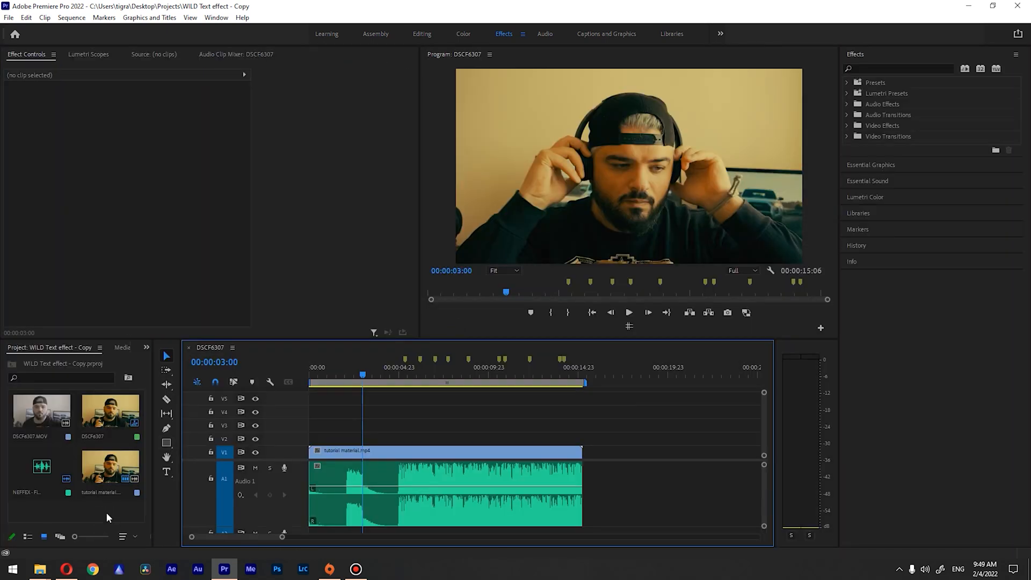
pyautogui.rightClick(107, 517)
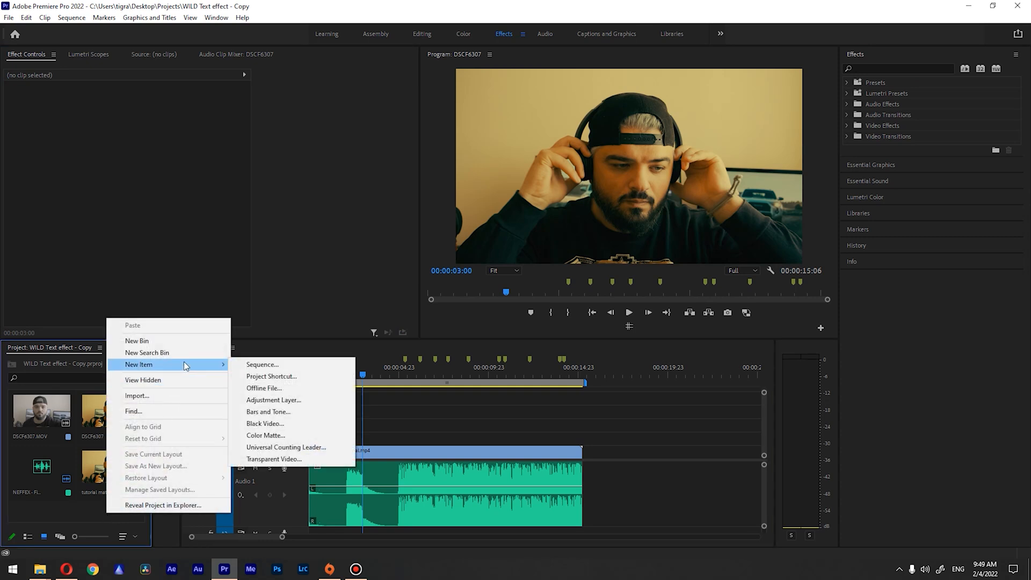
pyautogui.click(273, 400)
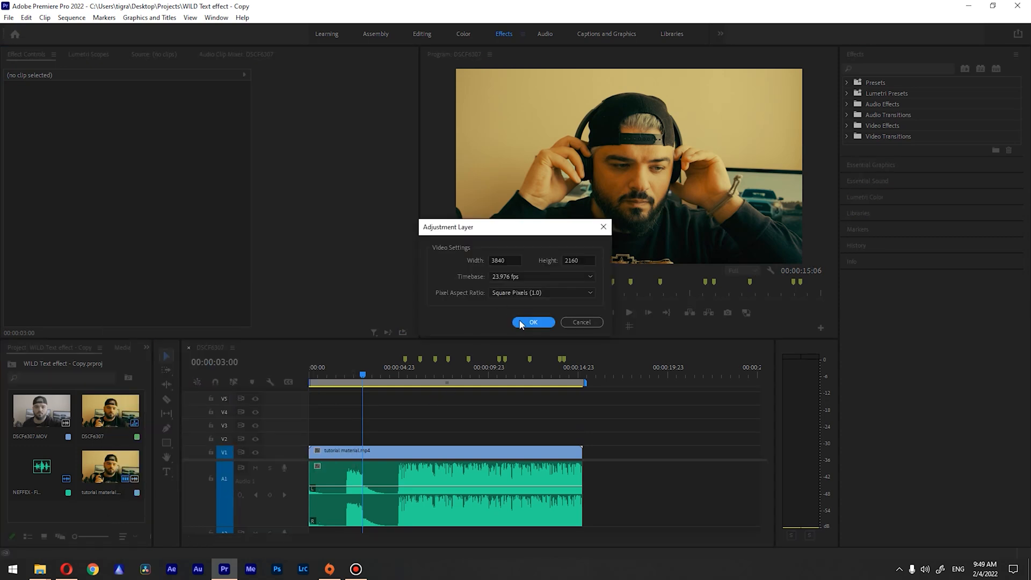
pyautogui.click(533, 322)
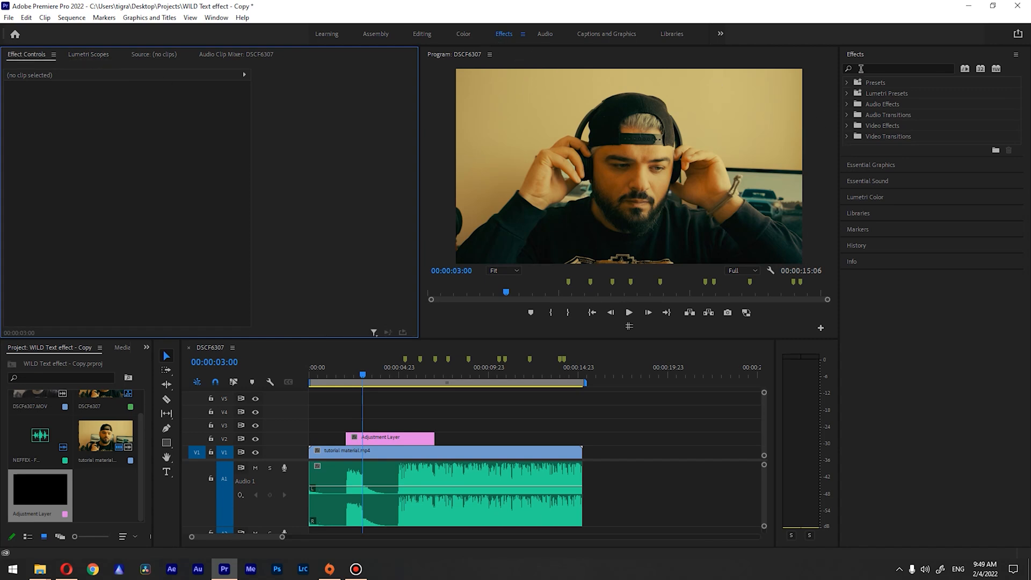
# Step: Search 'dir' and drag Directional Blur onto the V2 adjustment layer
pyautogui.write('dir')
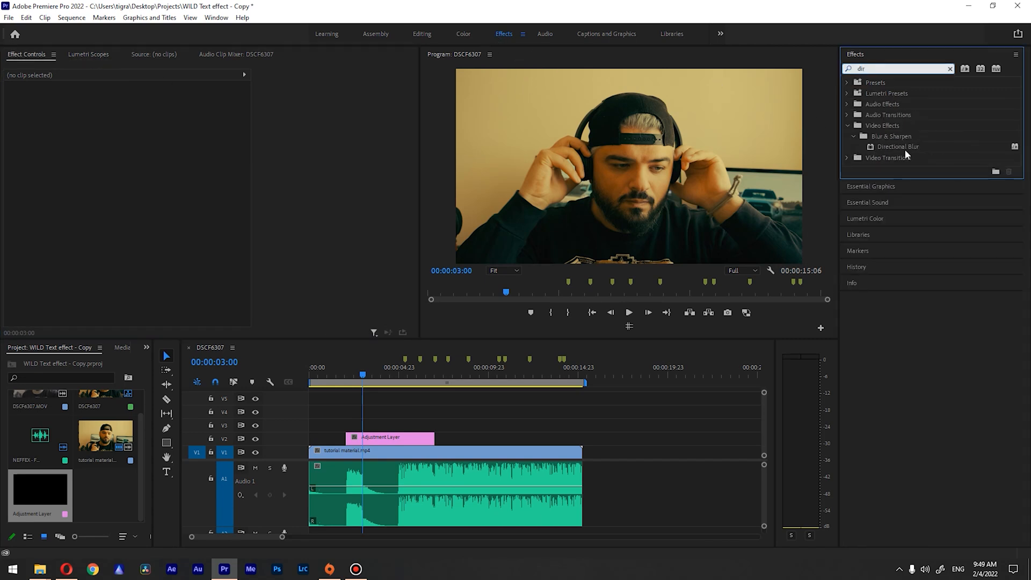
pyautogui.moveTo(898, 146); pyautogui.dragTo(392, 437)
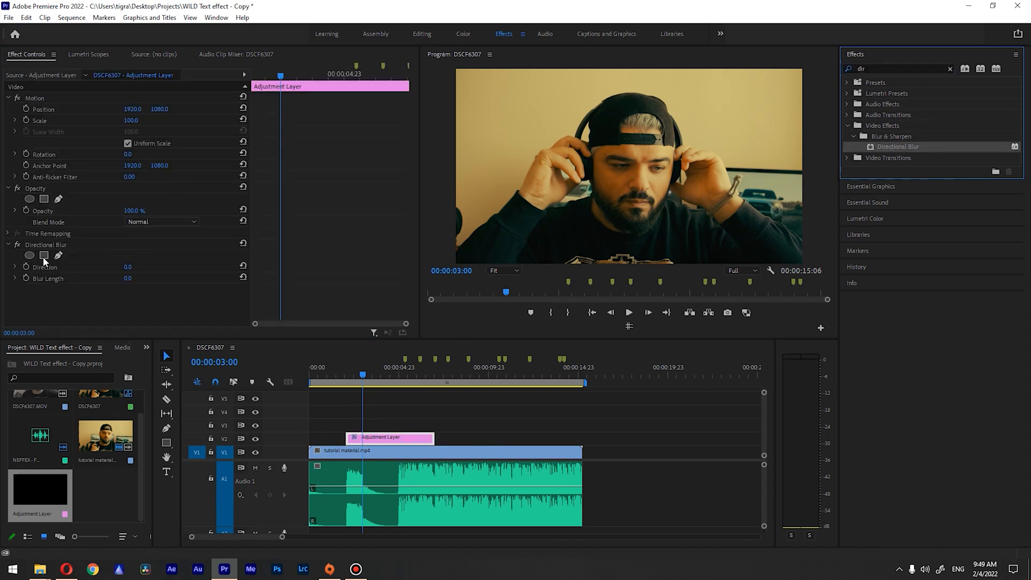
pyautogui.moveTo(43, 295)
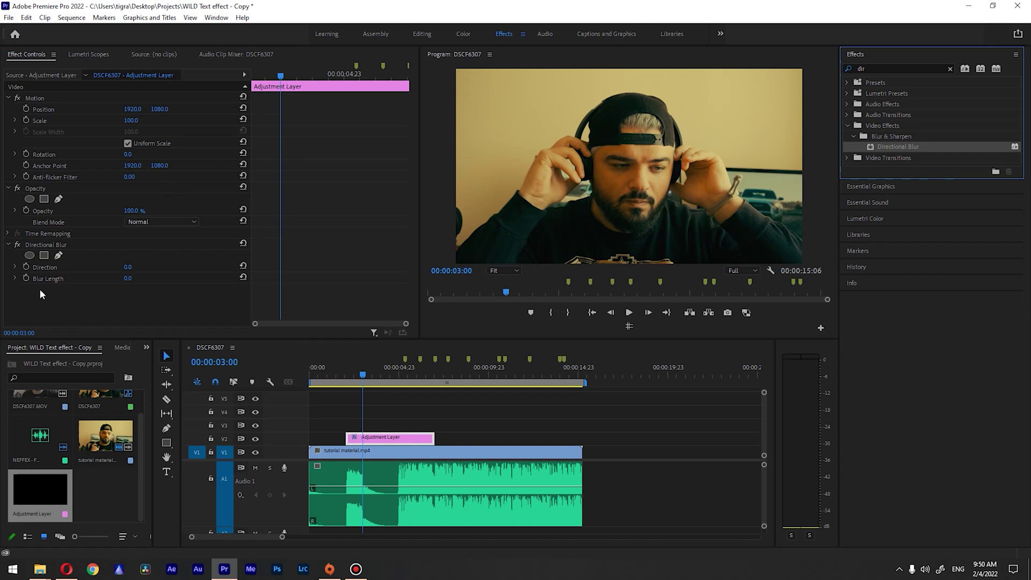
pyautogui.moveTo(133, 296)
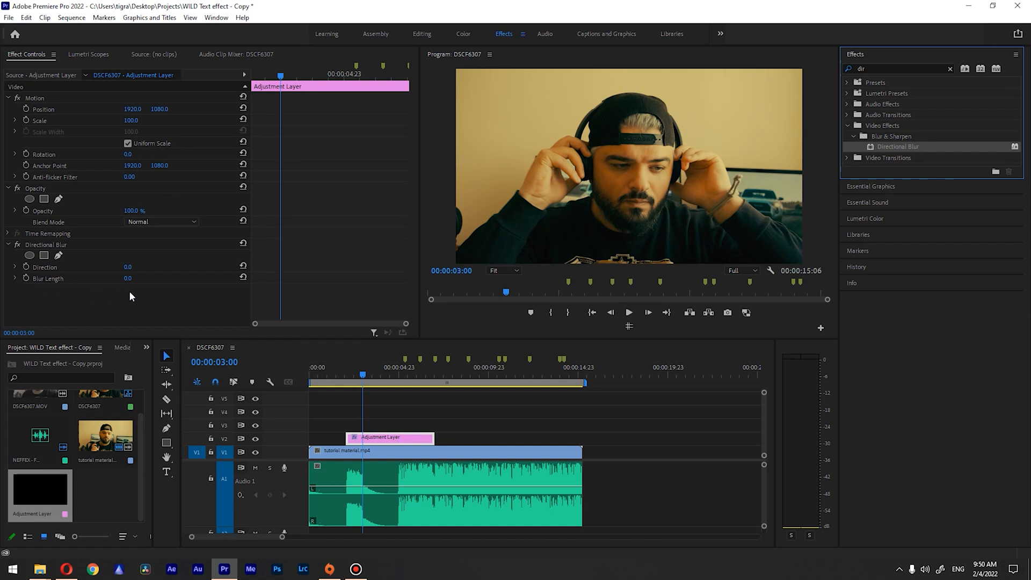
pyautogui.moveTo(84, 310)
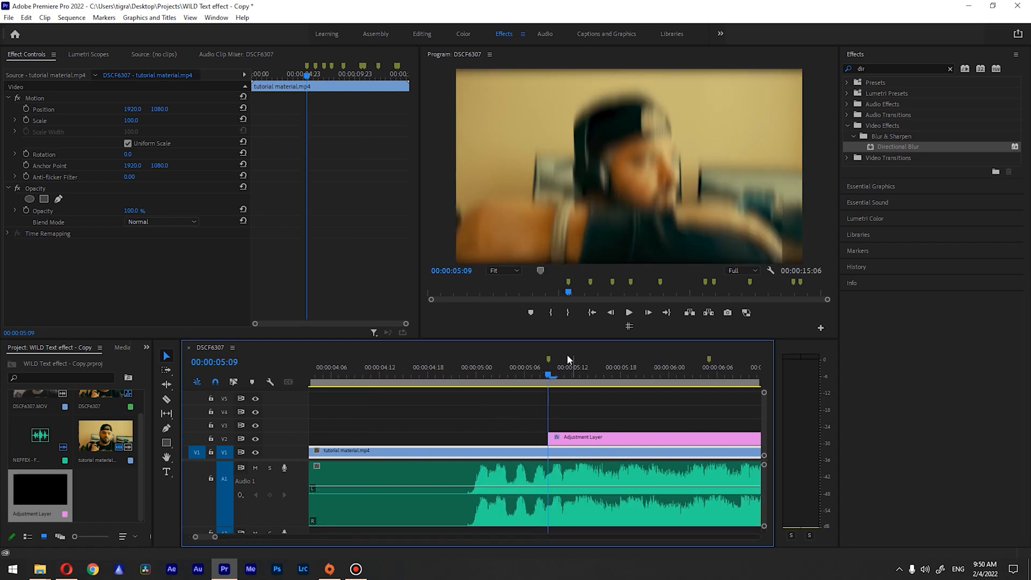
# Step: Razor the V2 adjustment layer into five short, gap-separated blur slices after five seconds
pyautogui.click(166, 400)
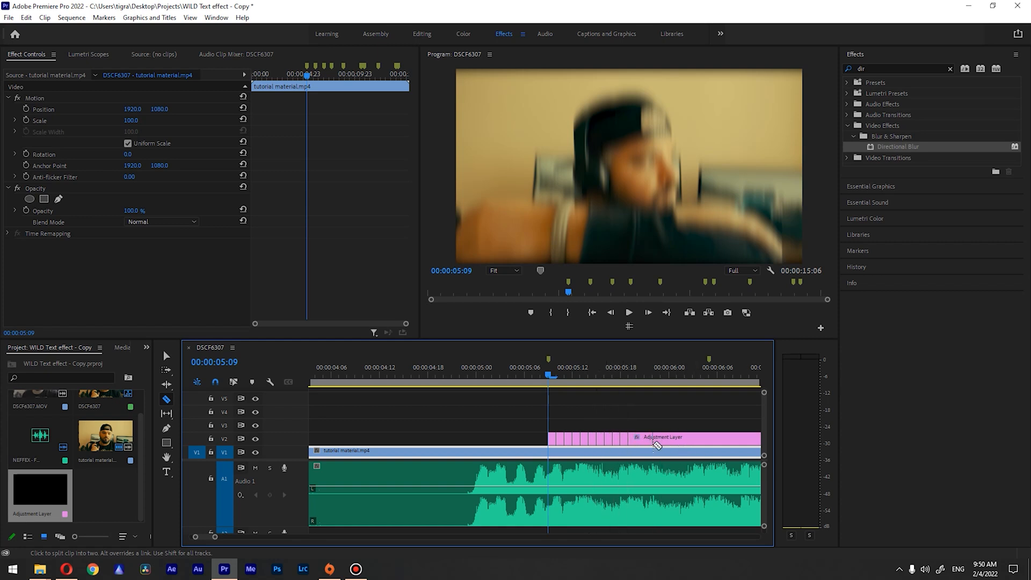
pyautogui.click(668, 439)
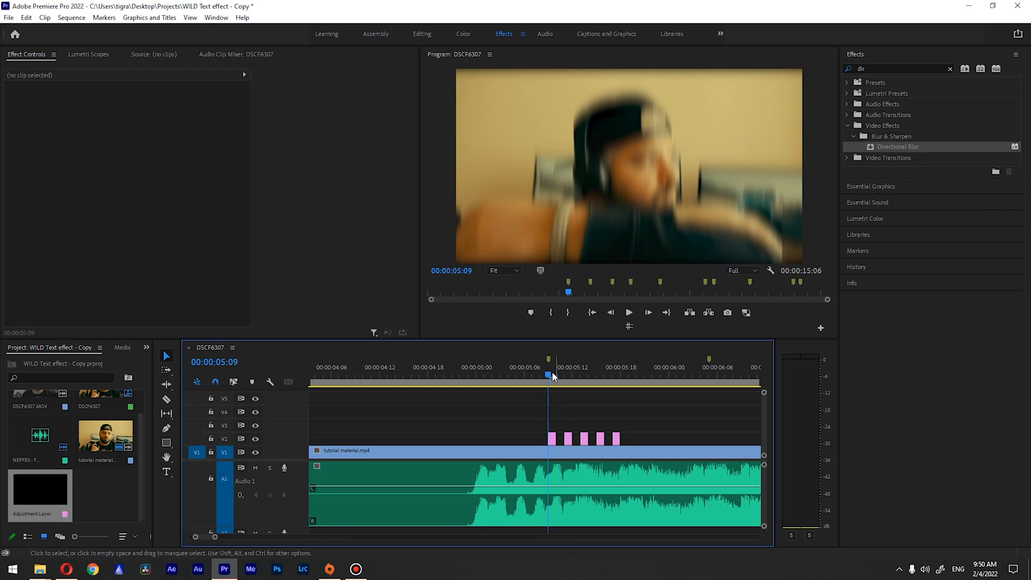
pyautogui.click(552, 440)
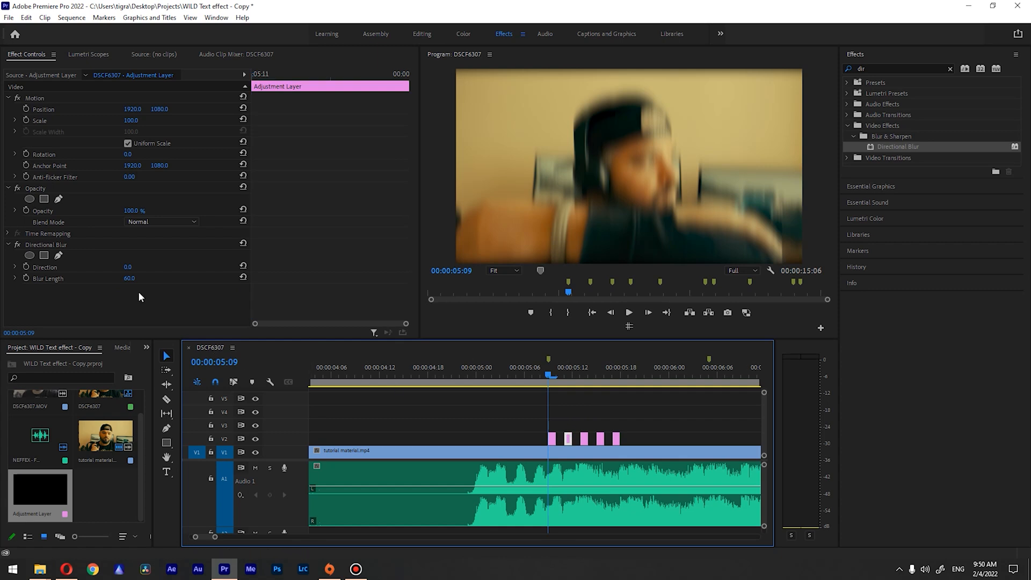
pyautogui.moveTo(130, 278); pyautogui.dragTo(112, 278)
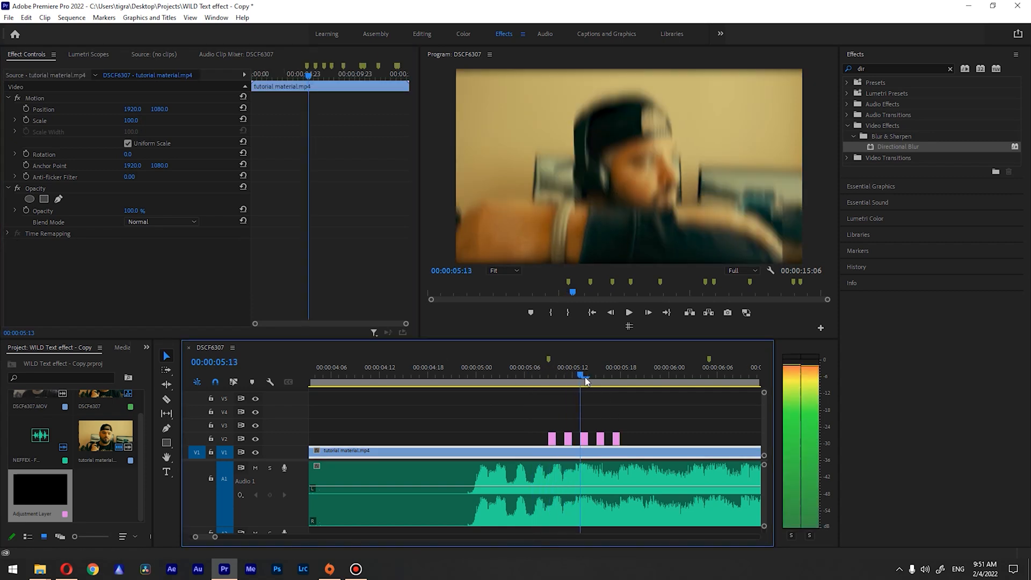
# Step: Duplicate the five blur slices along V2, snapping the copy to the next bass marker
pyautogui.click(512, 374)
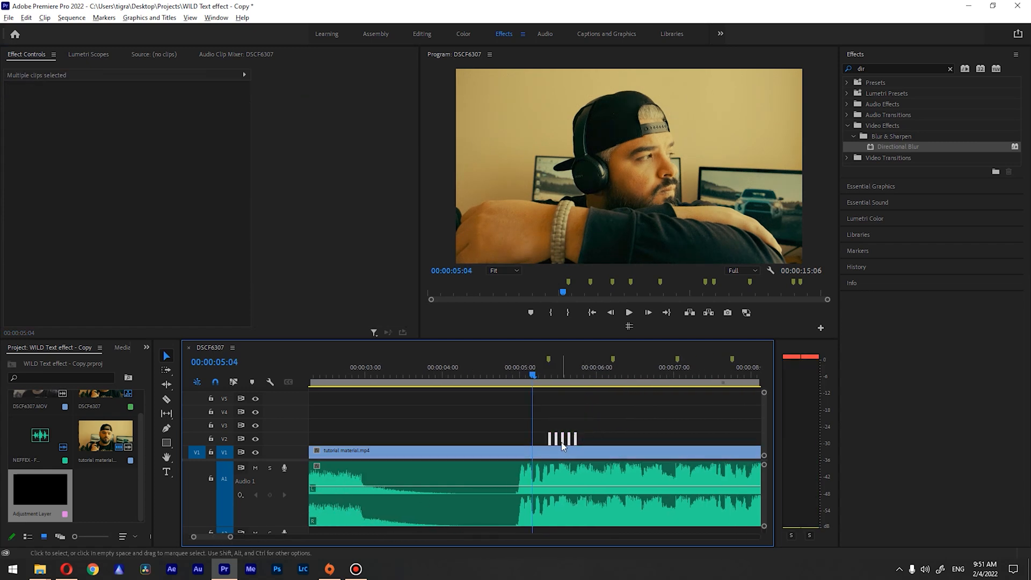
pyautogui.moveTo(562, 438); pyautogui.dragTo(628, 439)
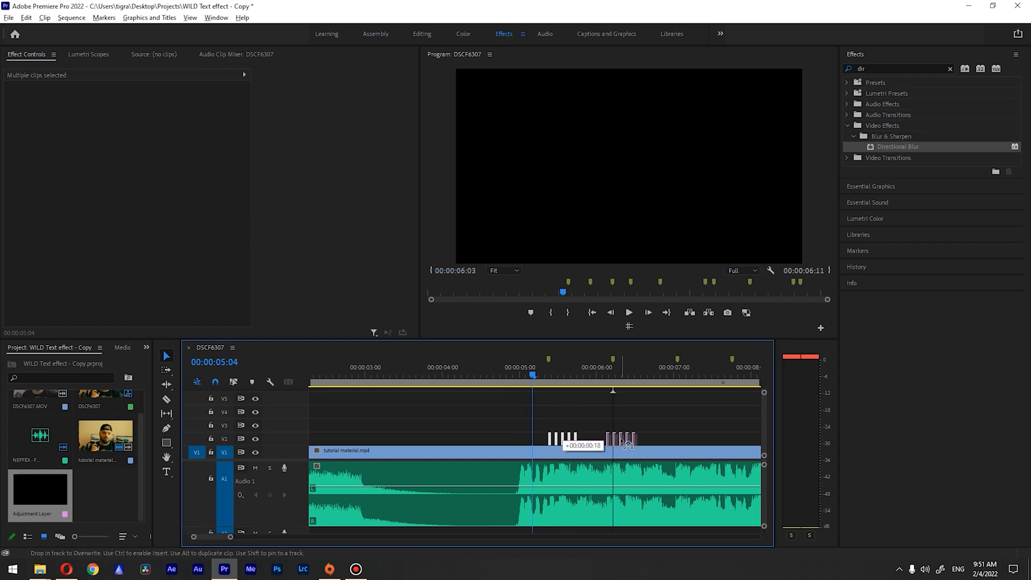
pyautogui.moveTo(621, 439); pyautogui.dragTo(633, 440)
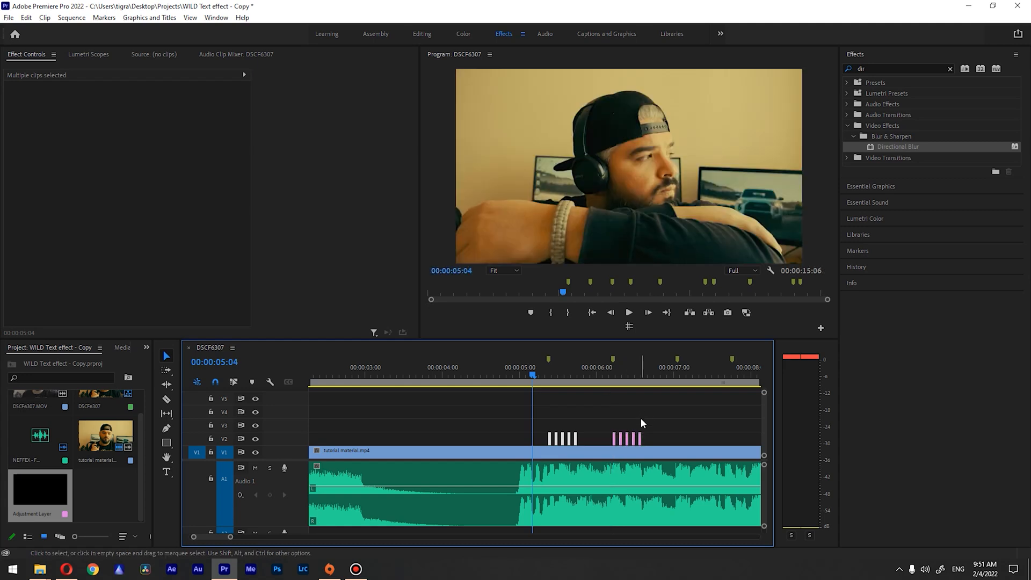
pyautogui.moveTo(636, 374)
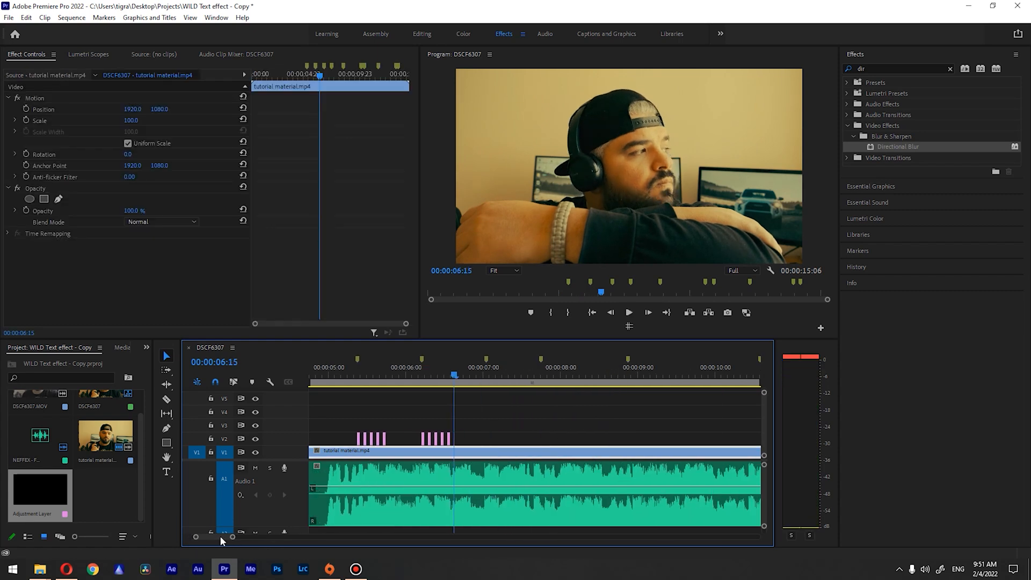
pyautogui.moveTo(426, 471)
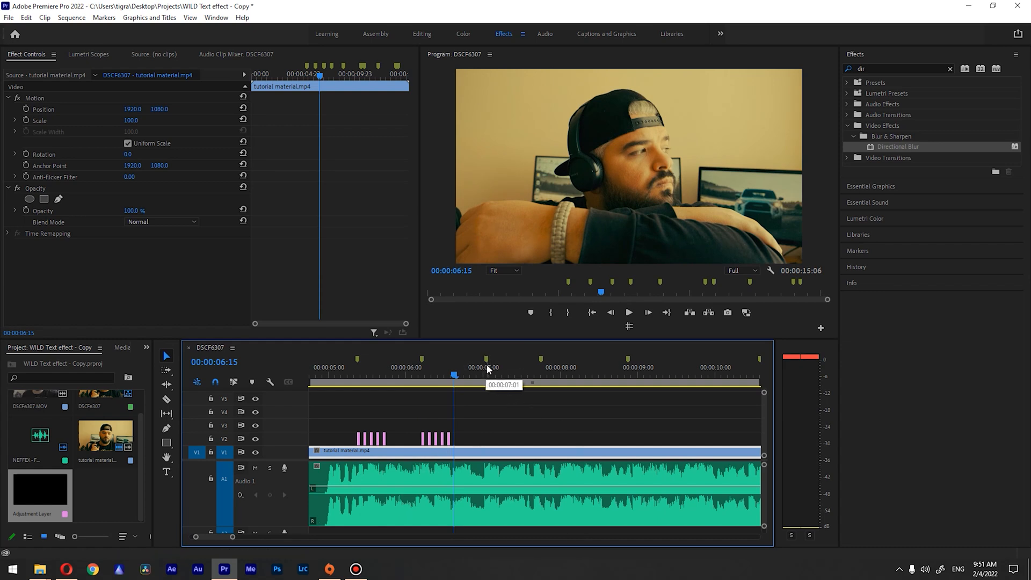
pyautogui.moveTo(416, 430)
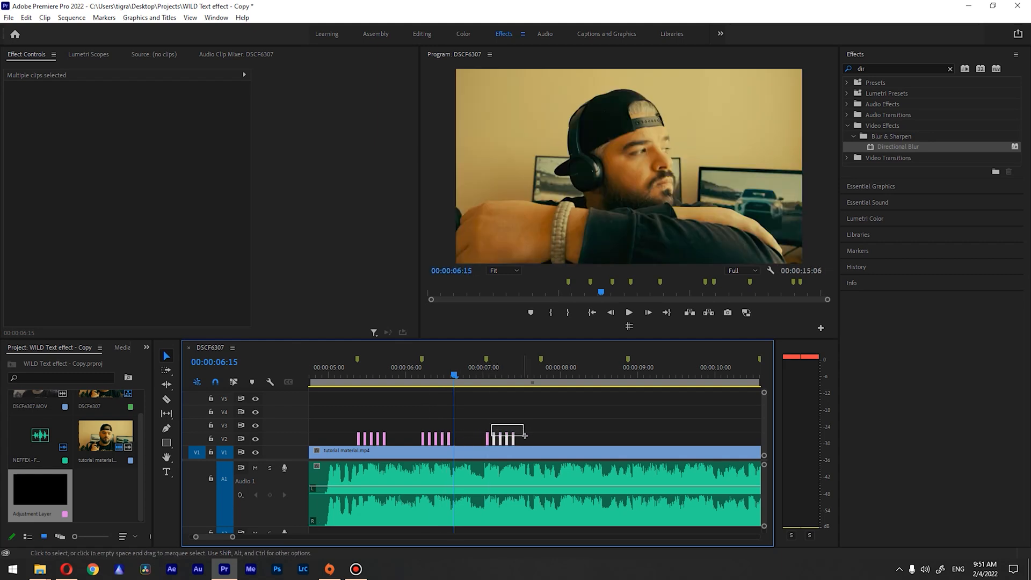
# Step: Trim the third burst to one slice and add a single slice at the next marker
pyautogui.click(530, 438)
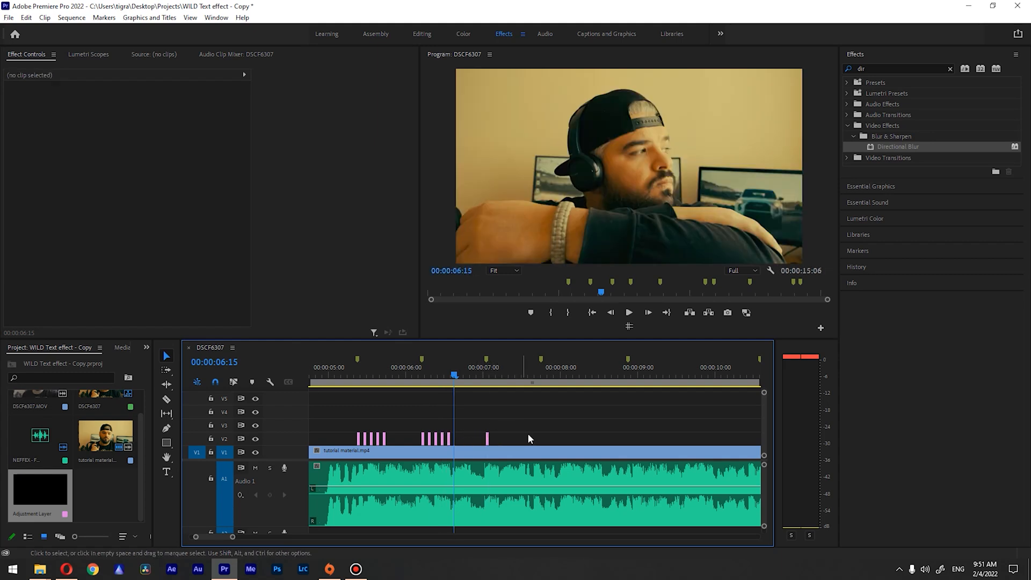
pyautogui.click(434, 438)
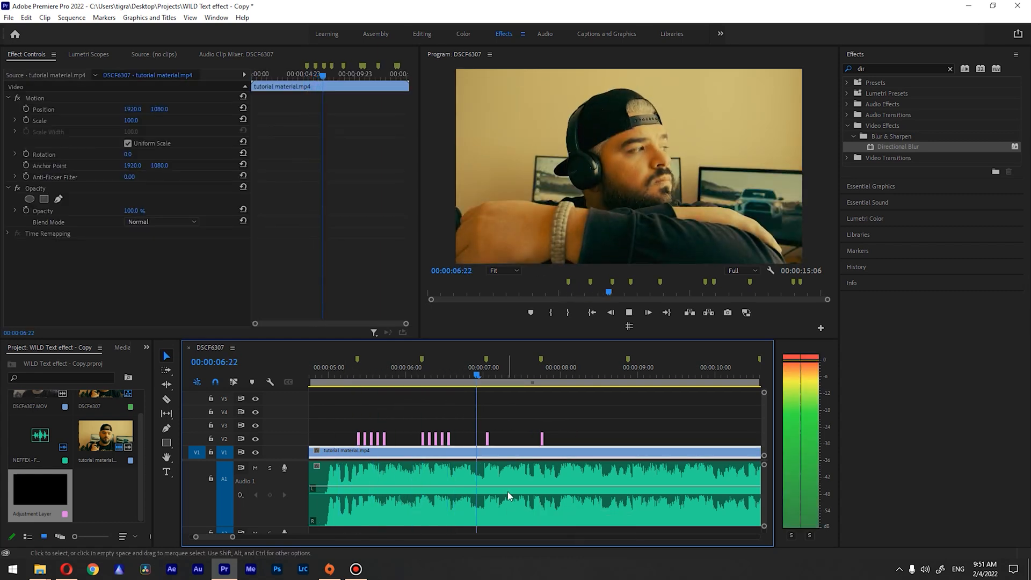
pyautogui.click(629, 313)
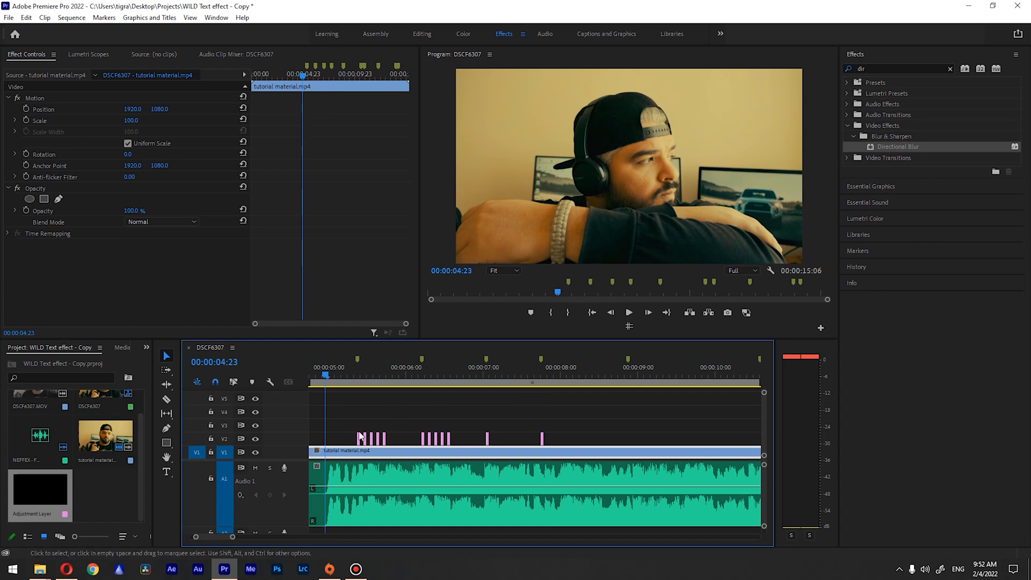
pyautogui.moveTo(409, 448)
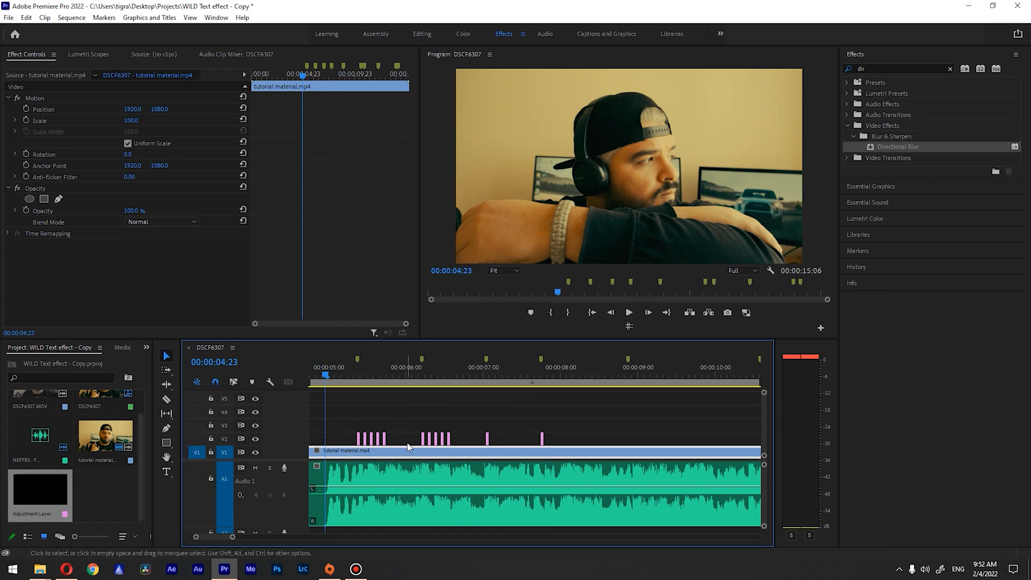
pyautogui.moveTo(463, 454)
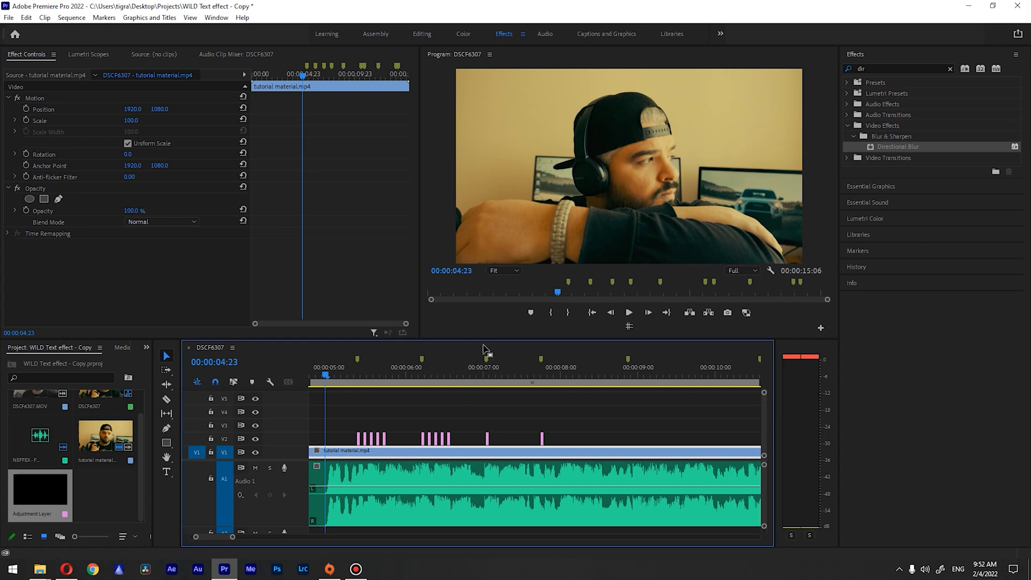
pyautogui.click(629, 313)
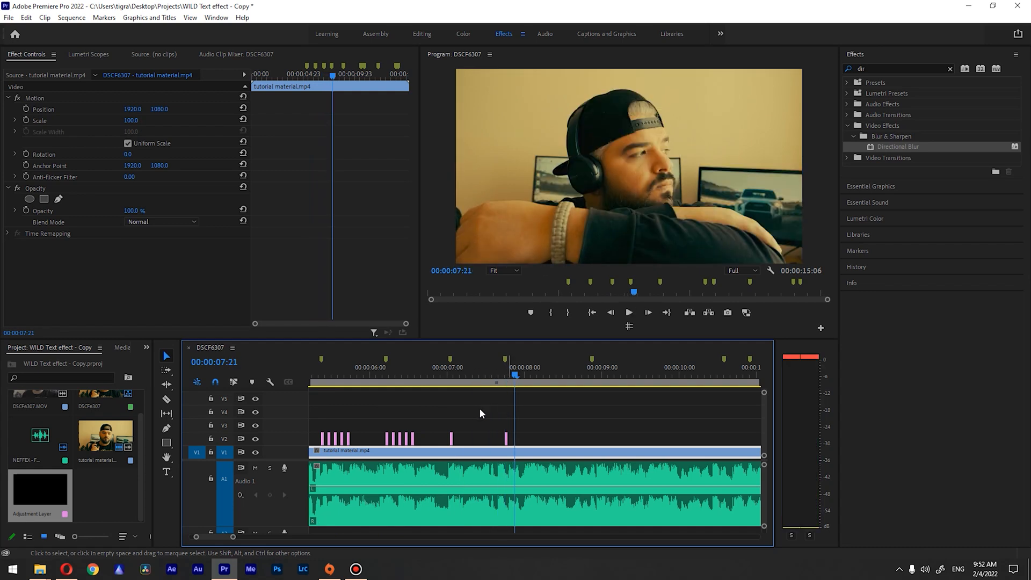
pyautogui.moveTo(372, 447)
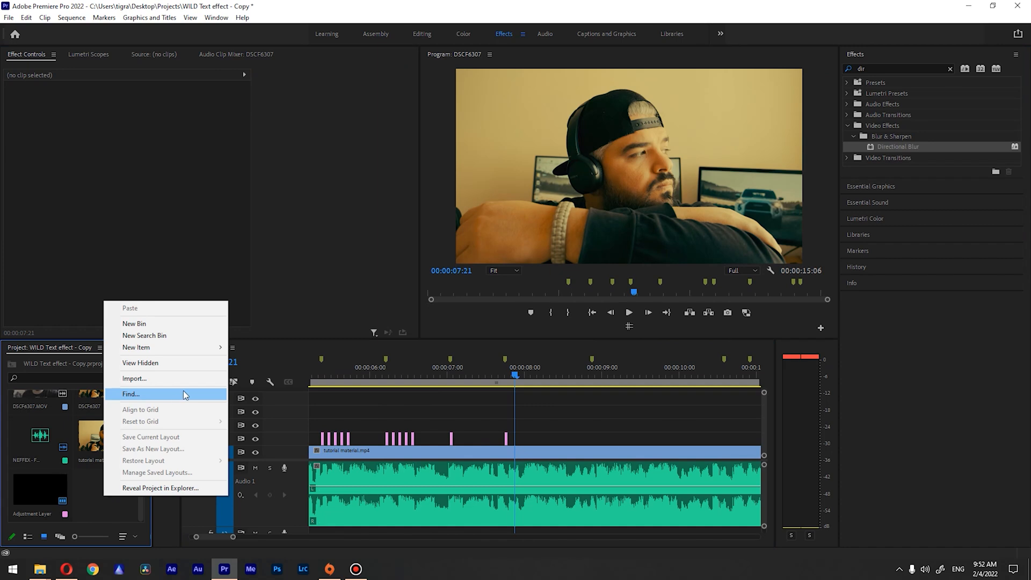
pyautogui.moveTo(136, 347)
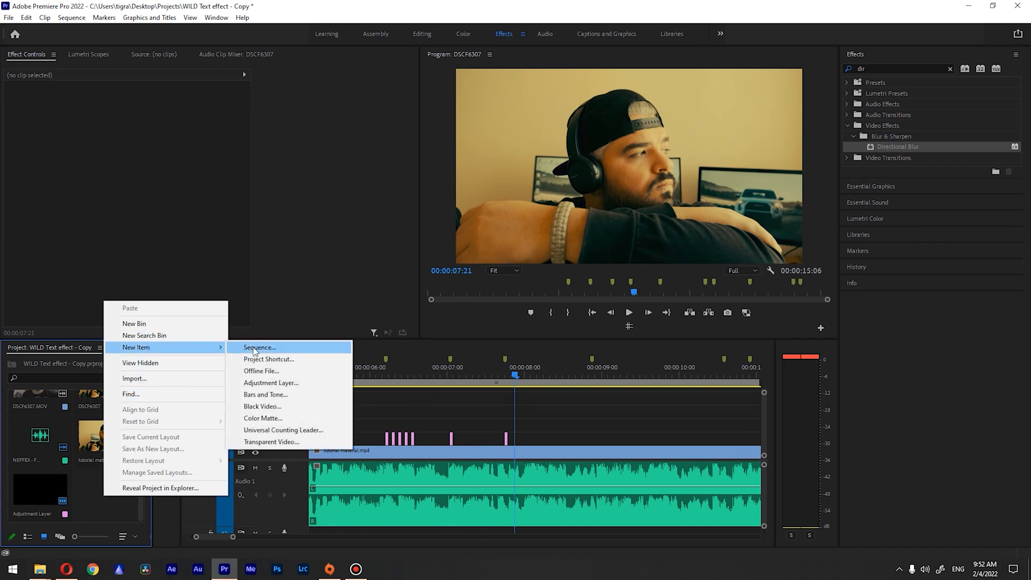
# Step: Create another adjustment layer on V4 and stretch it across the whole tutorial clip
pyautogui.click(272, 383)
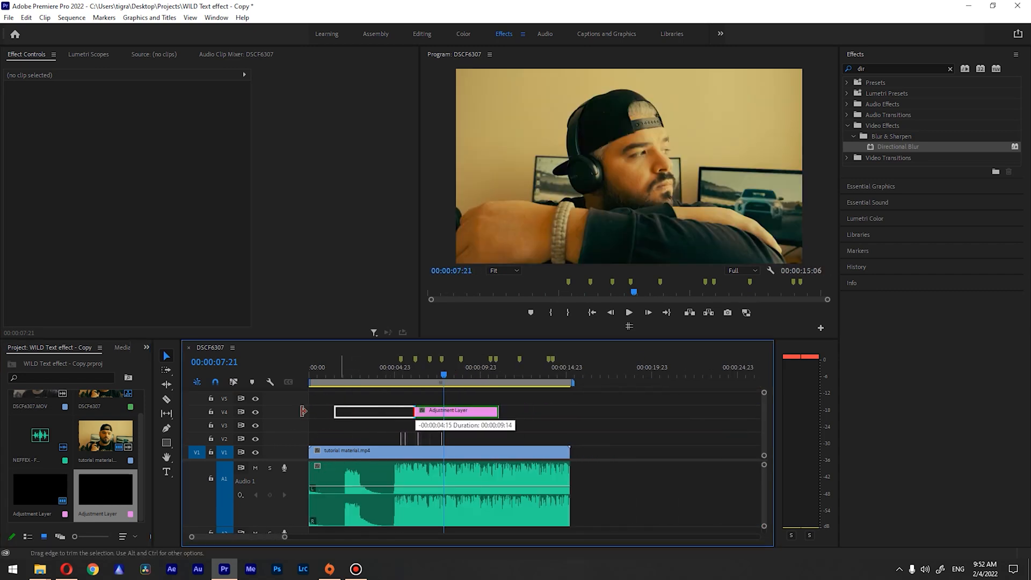
pyautogui.moveTo(498, 412); pyautogui.dragTo(569, 412)
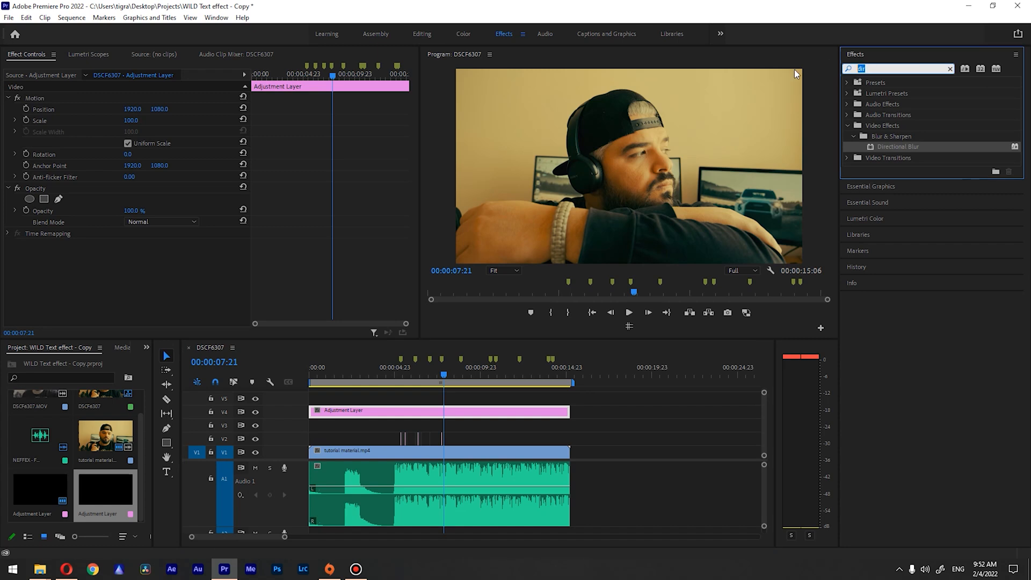
# Step: Apply Crop to the V4 adjustment layer at 13% top and bottom, previewing the letterbox
pyautogui.write('crop')
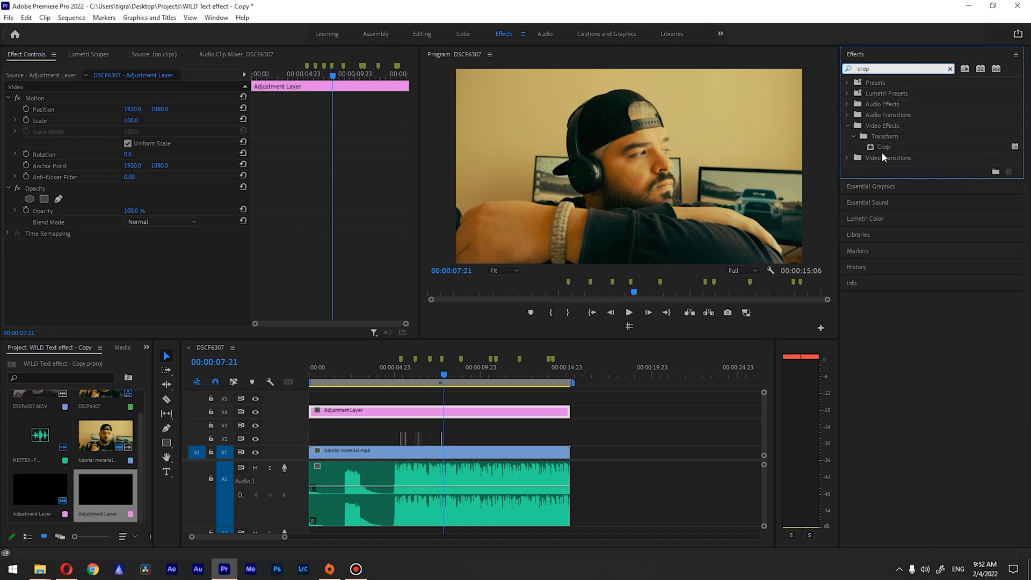
pyautogui.doubleClick(883, 147)
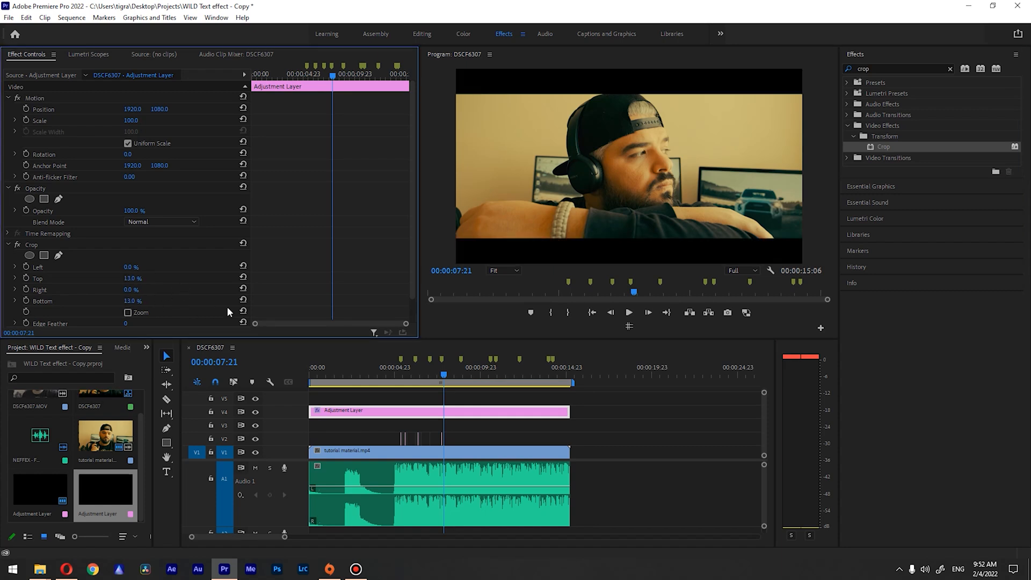
pyautogui.click(393, 375)
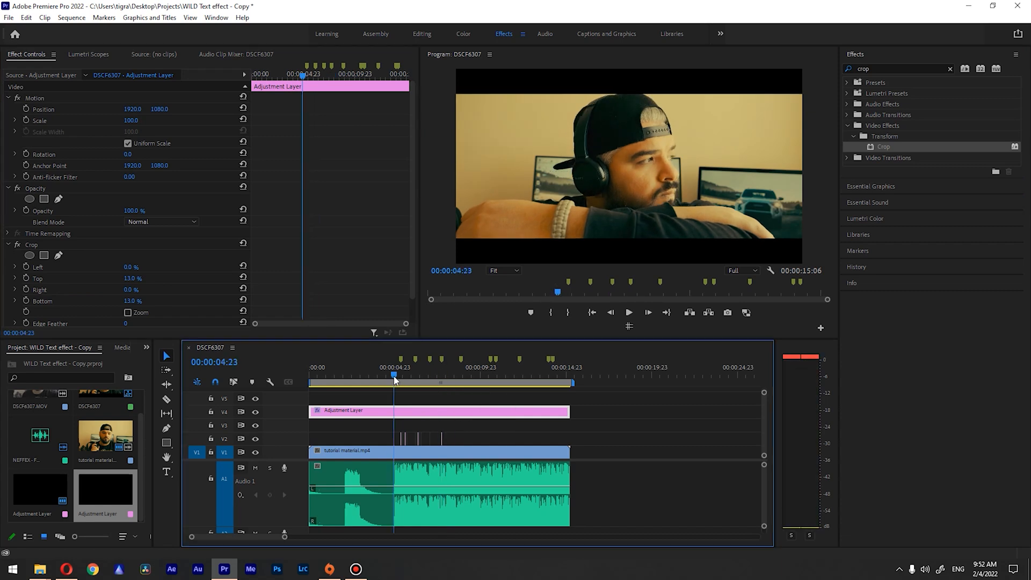
pyautogui.click(629, 313)
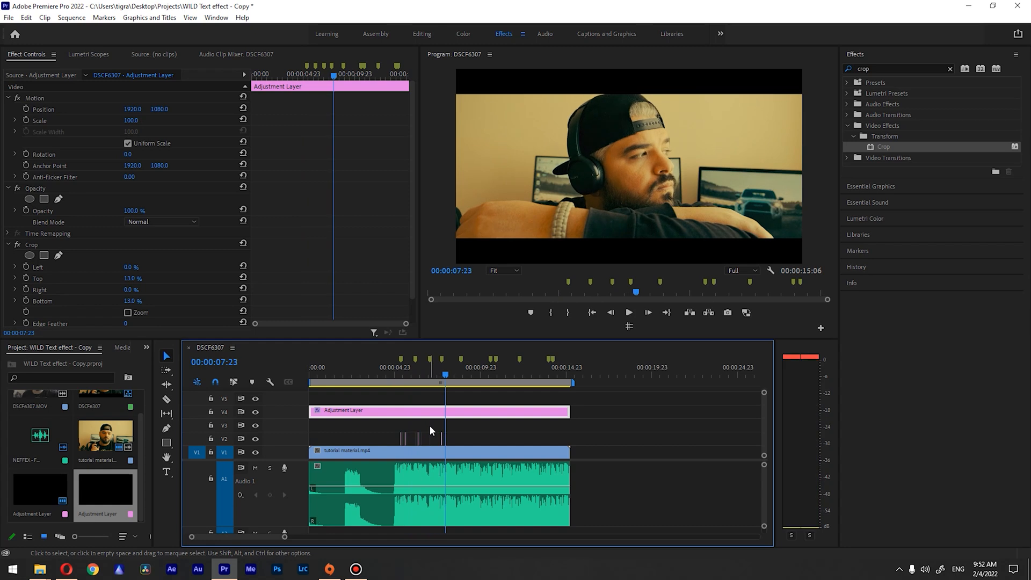
pyautogui.moveTo(401, 432)
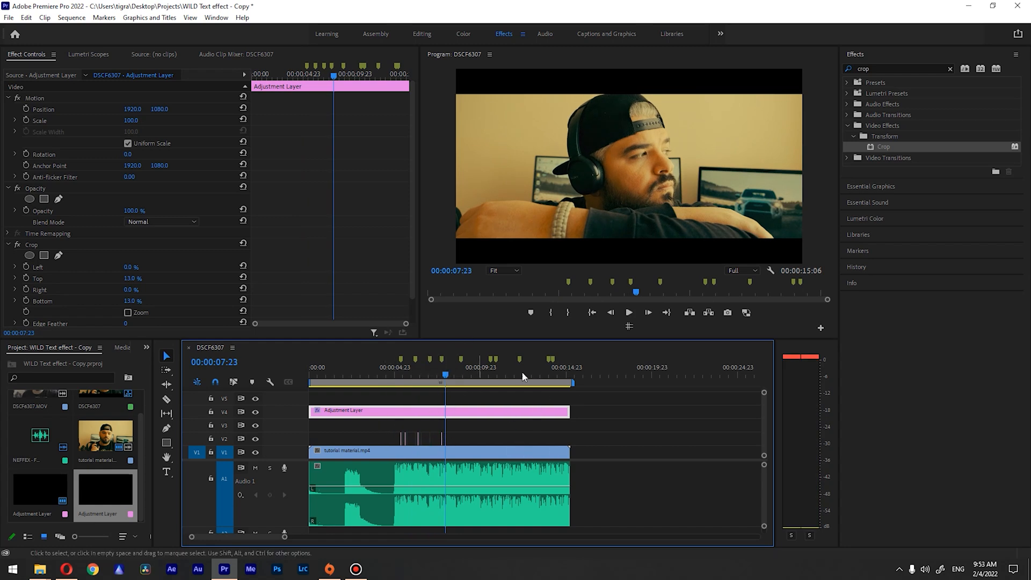
pyautogui.moveTo(543, 417)
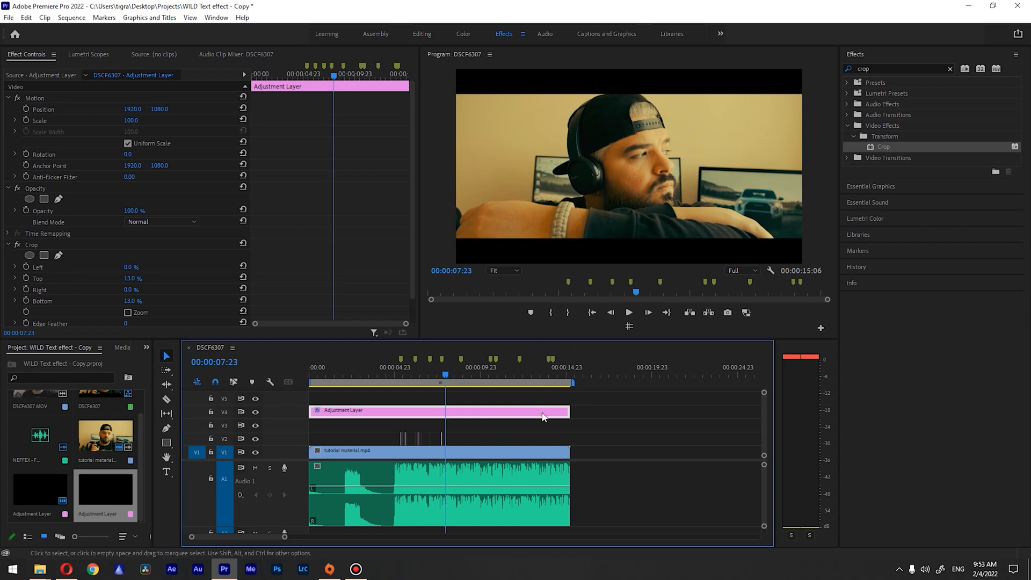
pyautogui.moveTo(560, 421)
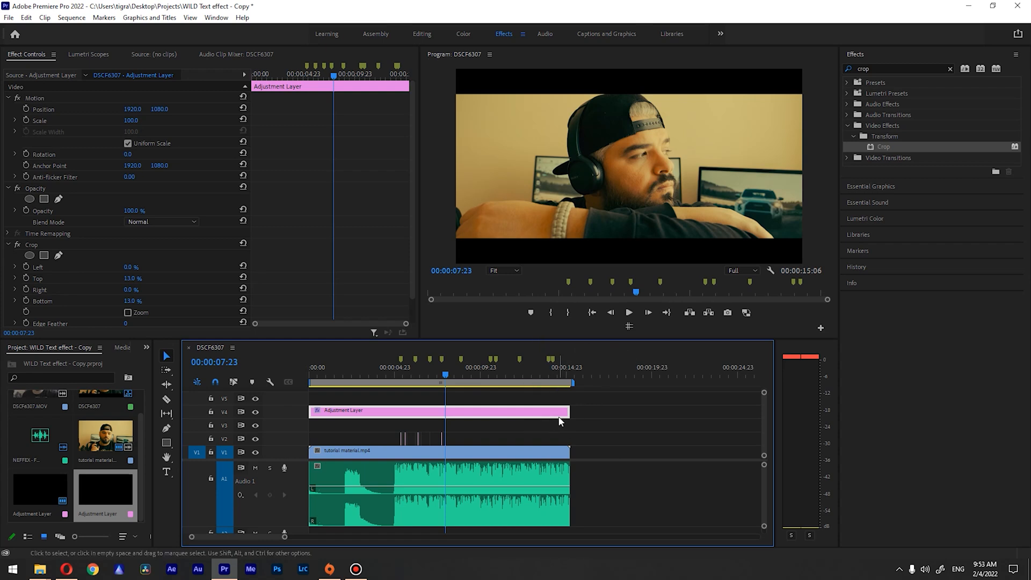